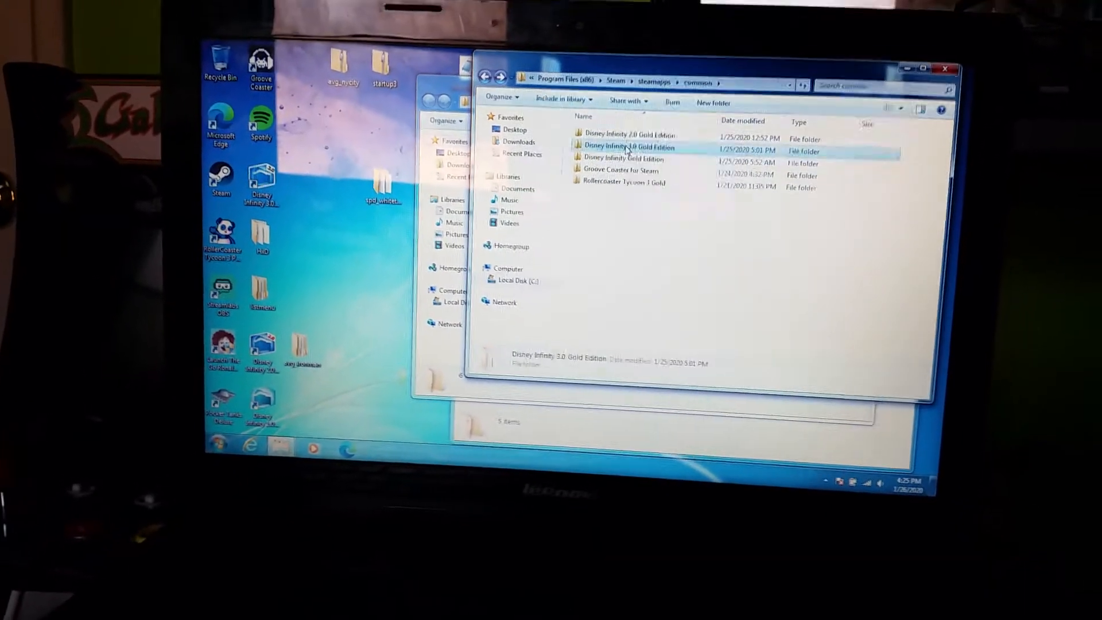
# Navigate into Disney Infinity 3.0 Gold Edition > assets > characters toward the avg_blackwidow folder
pyautogui.doubleClick(629, 147)
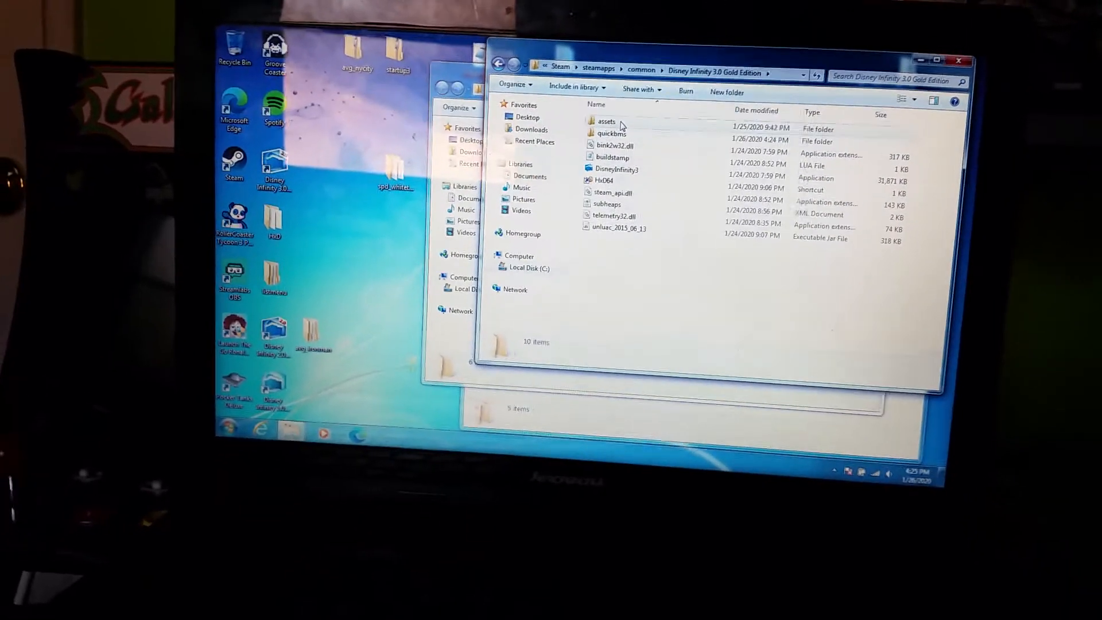
pyautogui.doubleClick(606, 122)
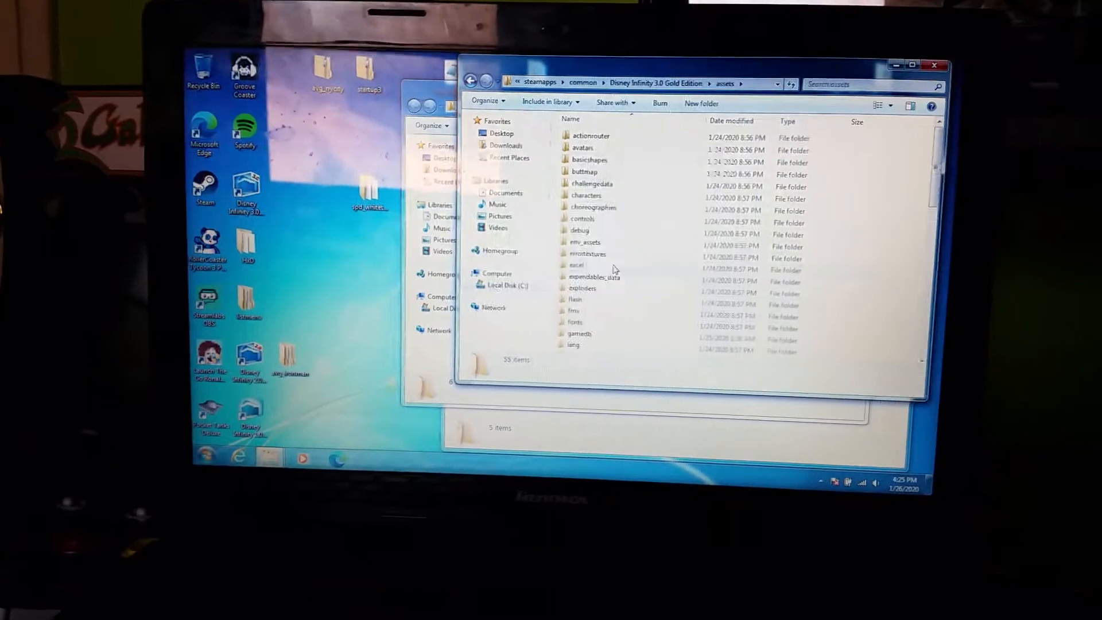
pyautogui.scroll(-3)
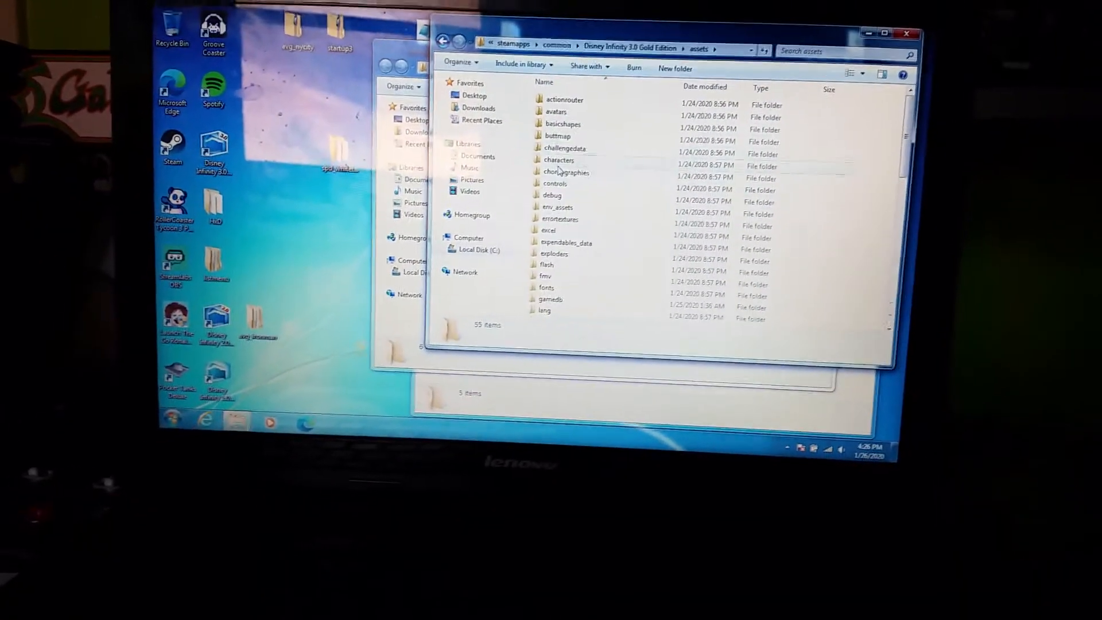
pyautogui.doubleClick(558, 160)
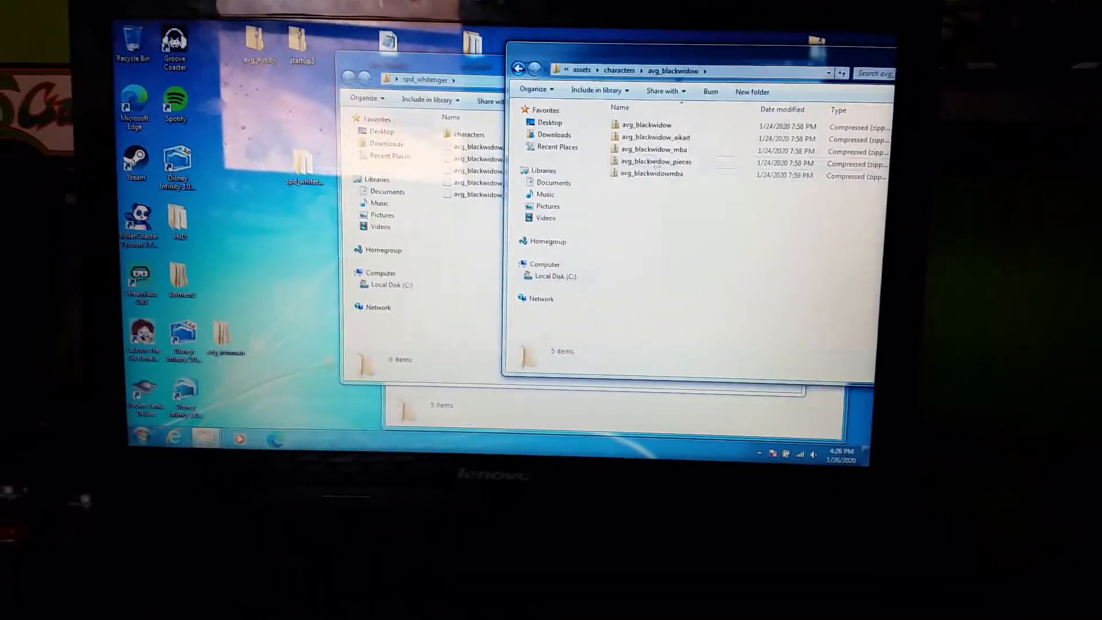
# Copy the renamed avg_blackwidow mod files from the spd_whitetiger folder into the game's Black Widow folder
pyautogui.click(645, 124)
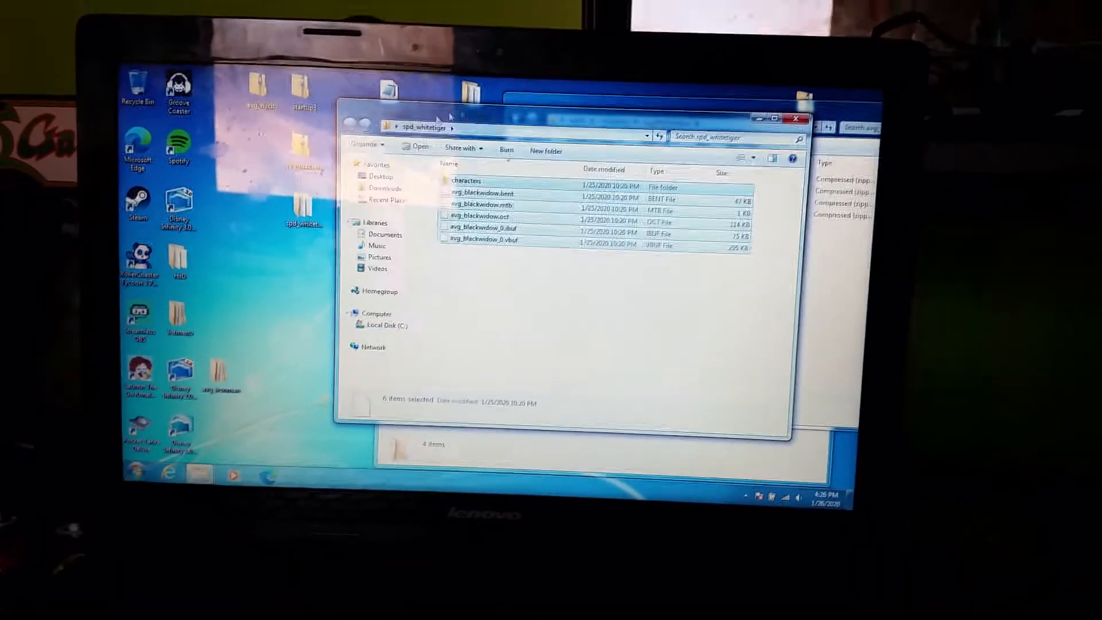
pyautogui.rightClick(477, 180)
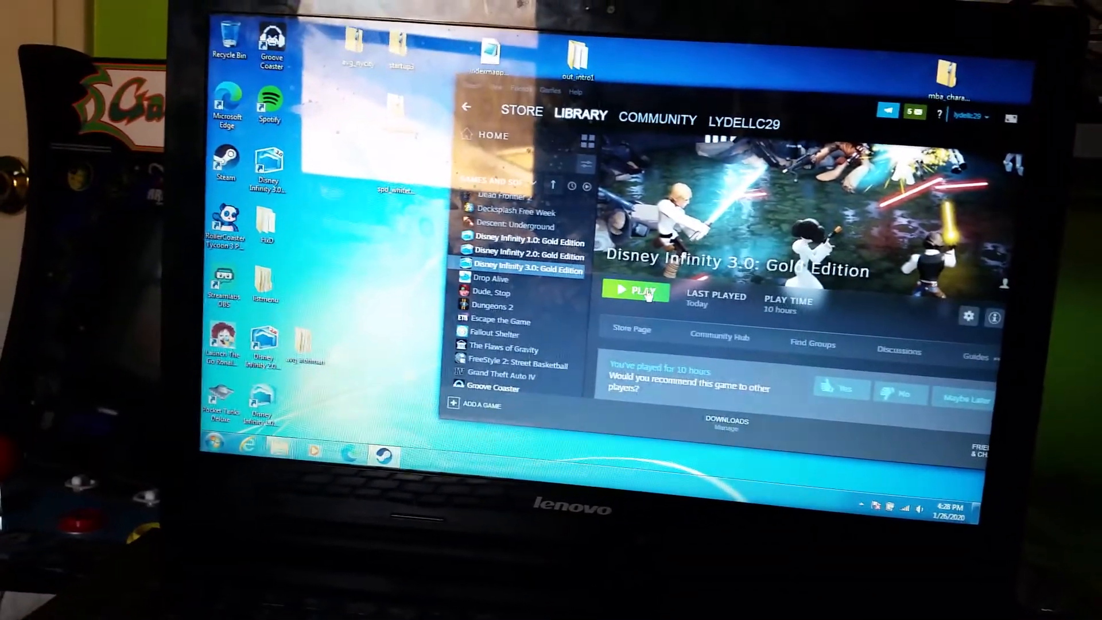
# Play Disney Infinity 3.0 Gold Edition from Steam and choose New Toy Box in the main menu
pyautogui.click(636, 291)
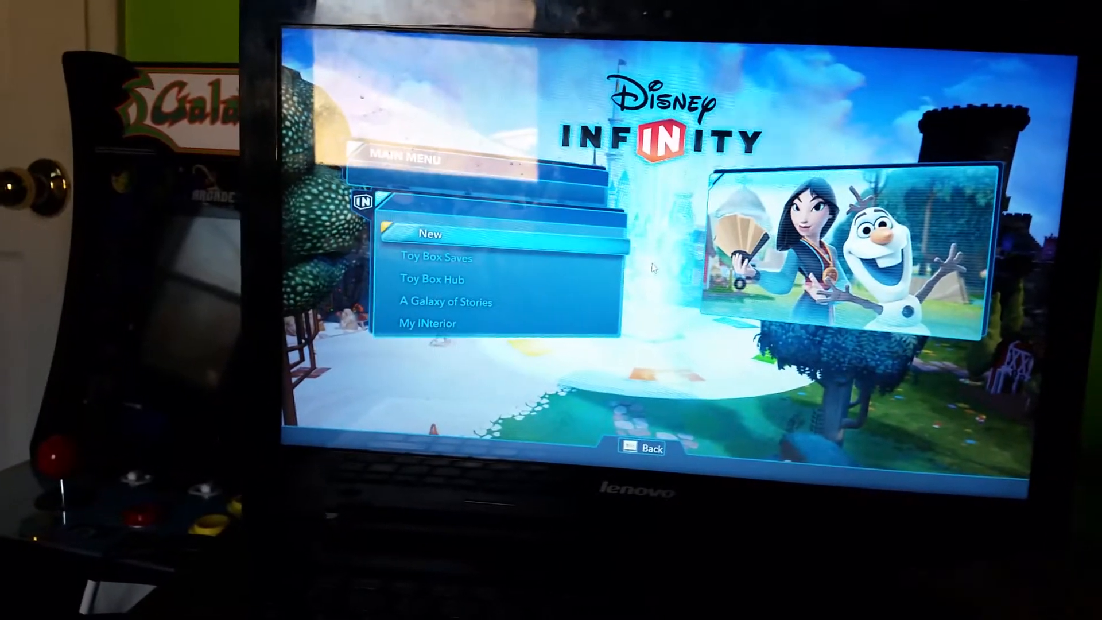
pyautogui.click(435, 234)
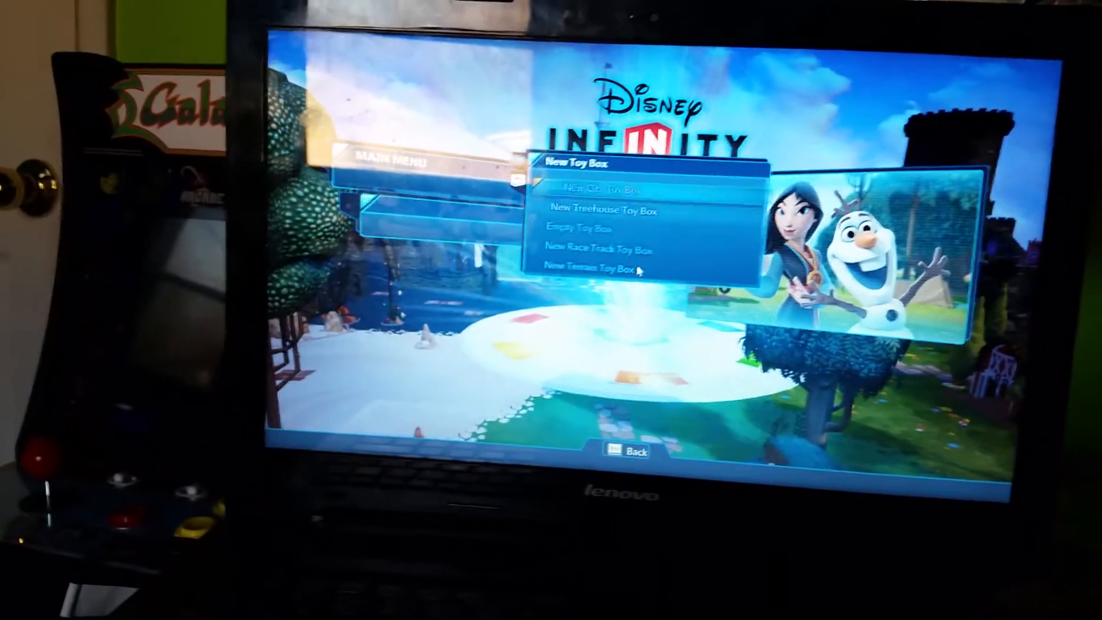